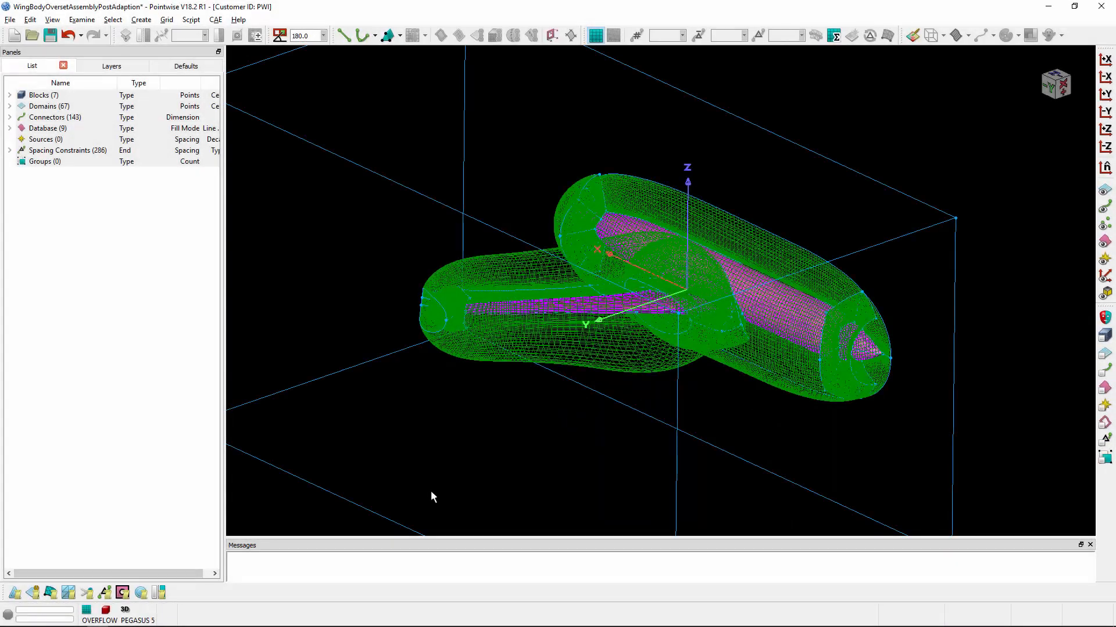
Open the Grid menu to see the grid operations, including overset assembly
click(167, 19)
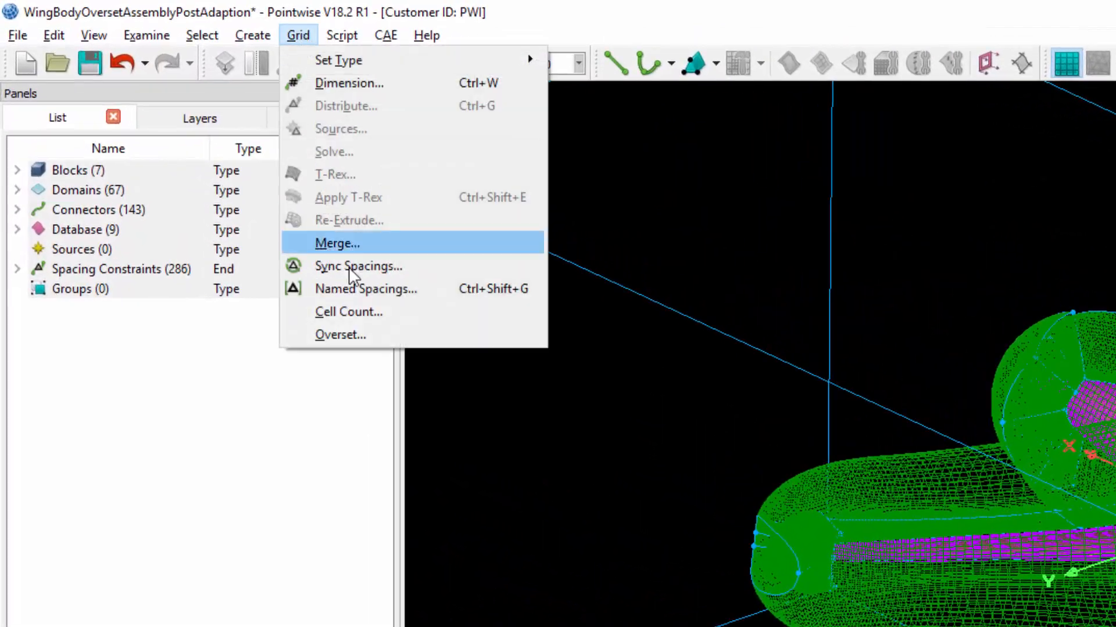
Open Grid > Overset and review wing_collar, fuselage cap and wing_cap block statistics
click(340, 334)
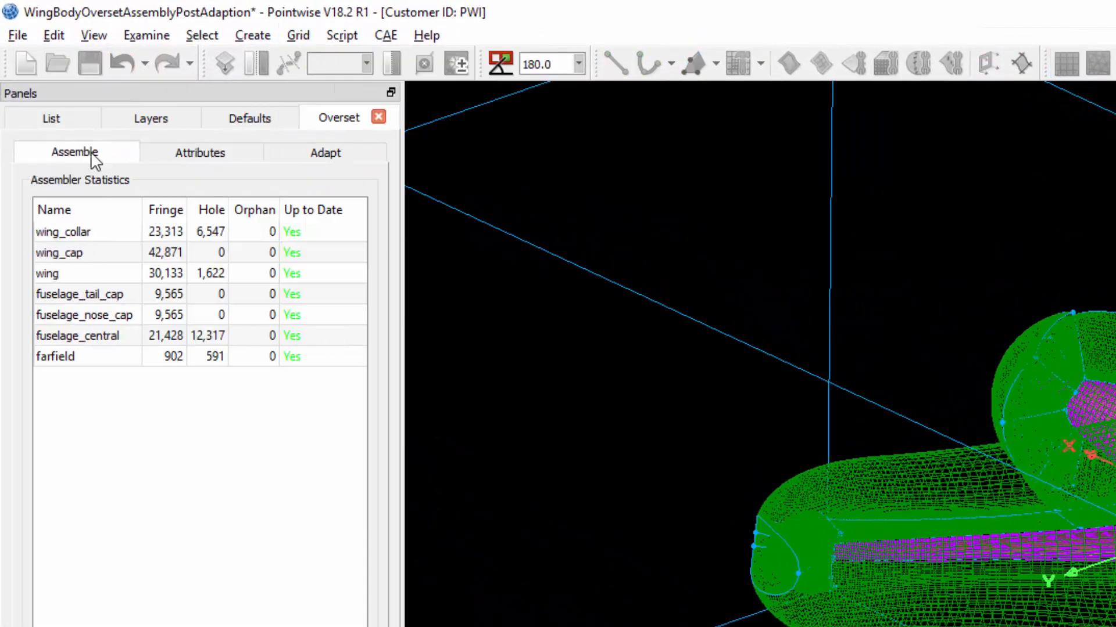
mouse_move(352, 431)
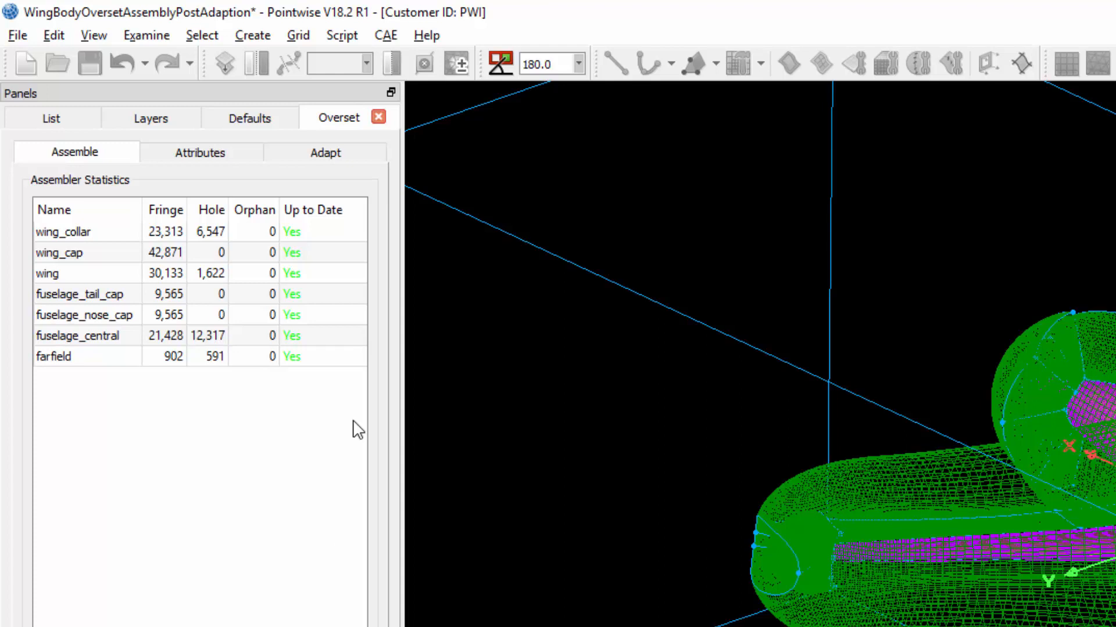
mouse_move(284, 485)
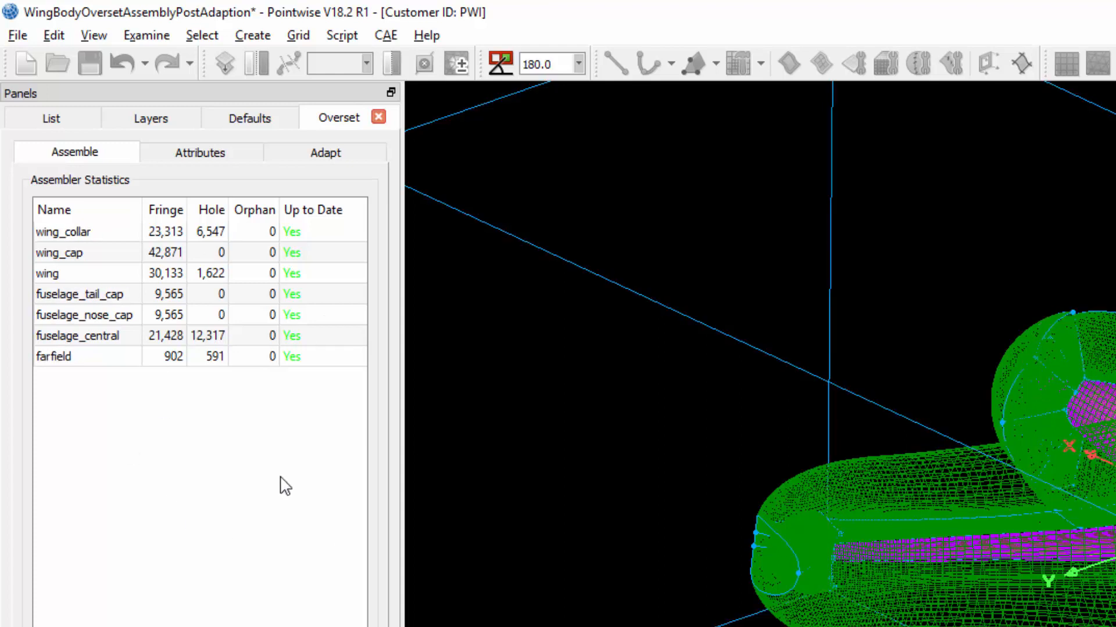
click(62, 232)
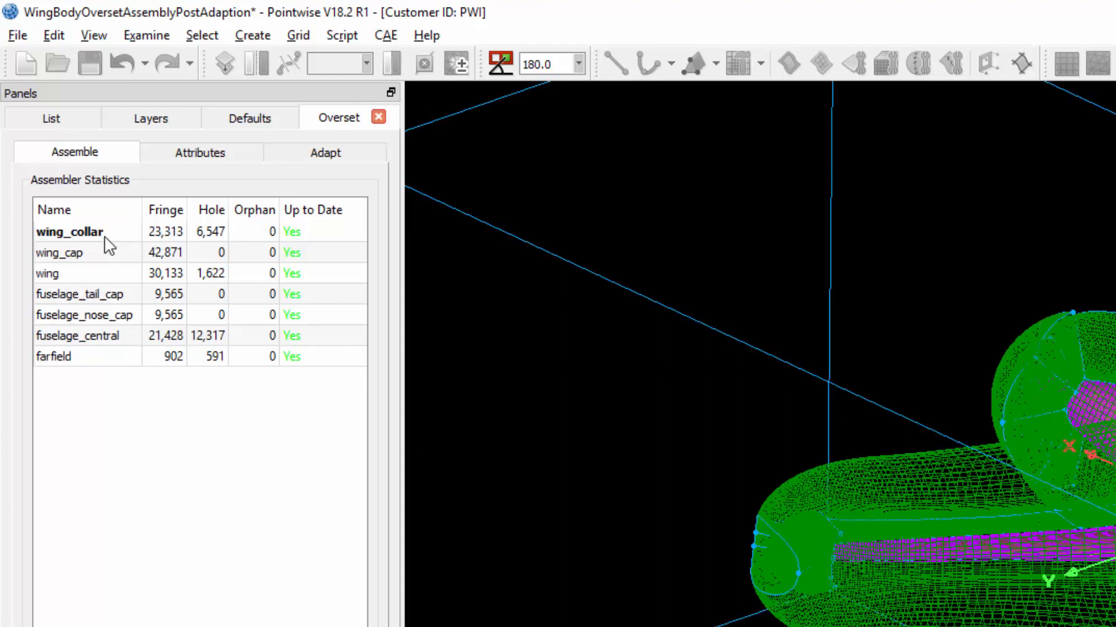
click(75, 294)
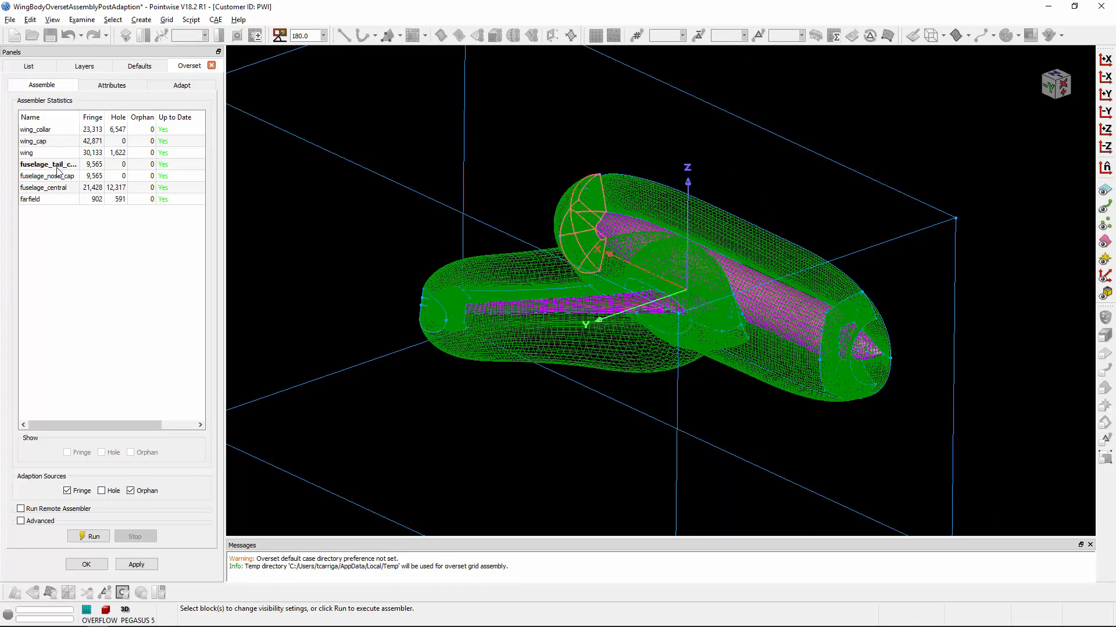
click(46, 165)
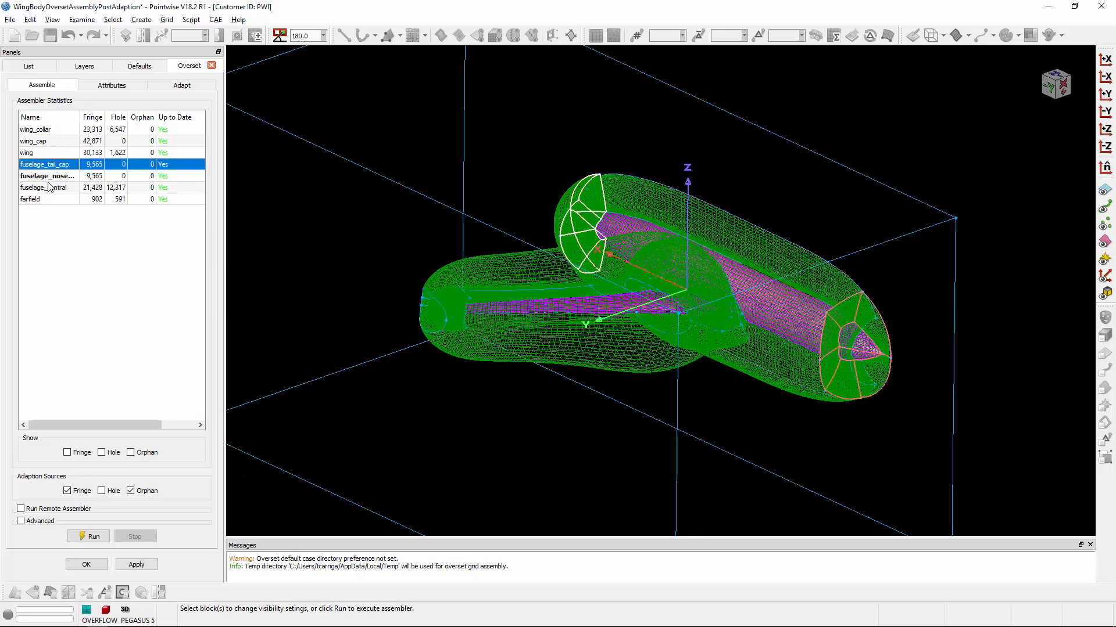
click(32, 152)
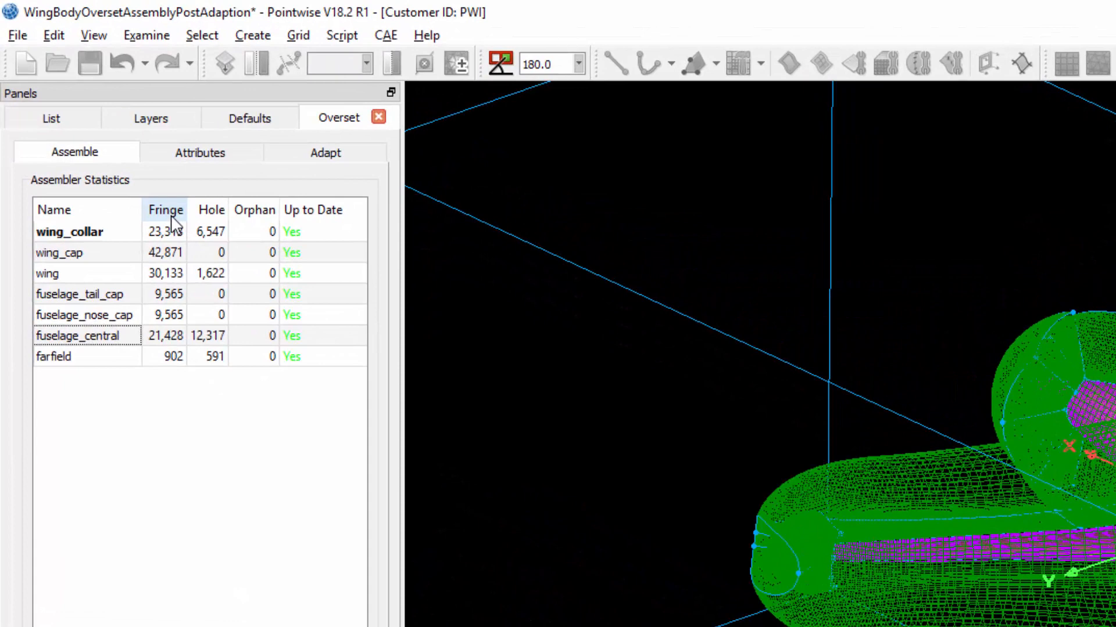
click(87, 314)
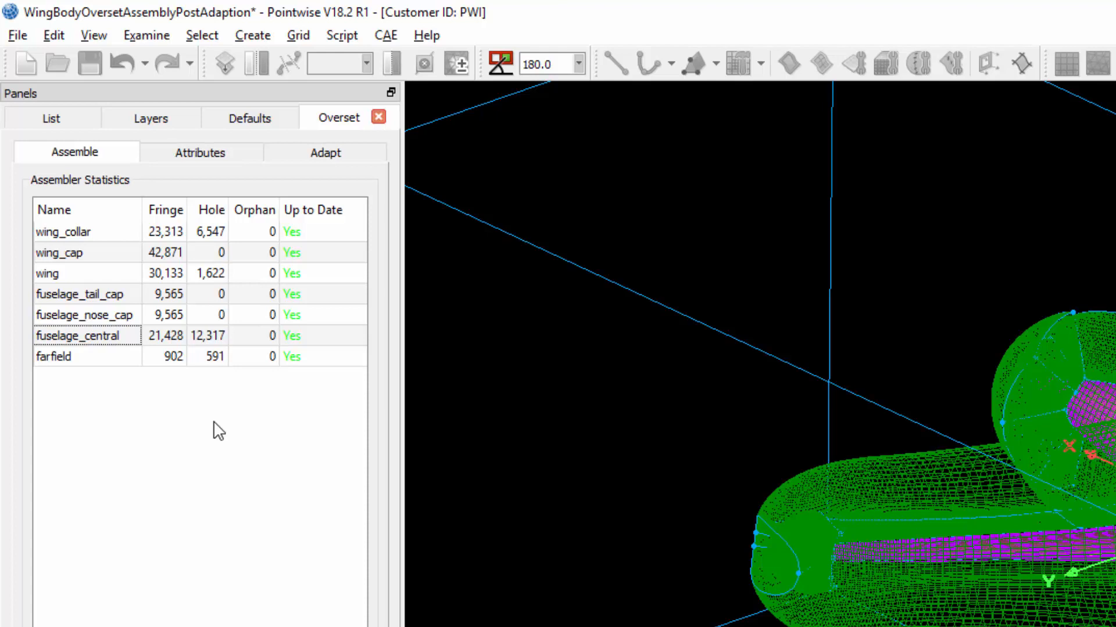
click(58, 253)
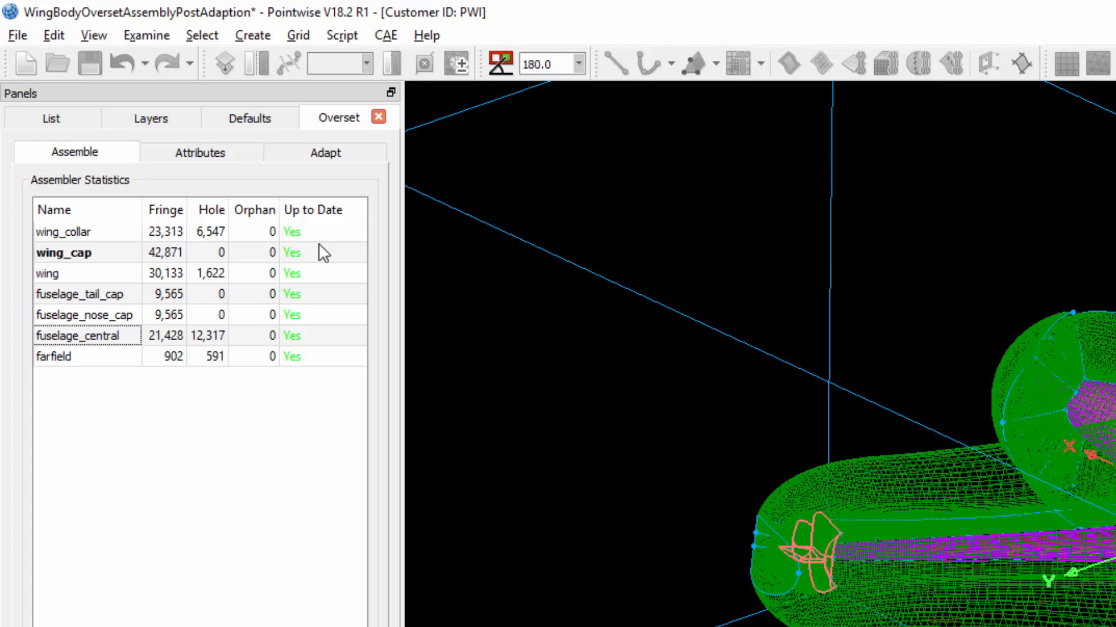
click(69, 231)
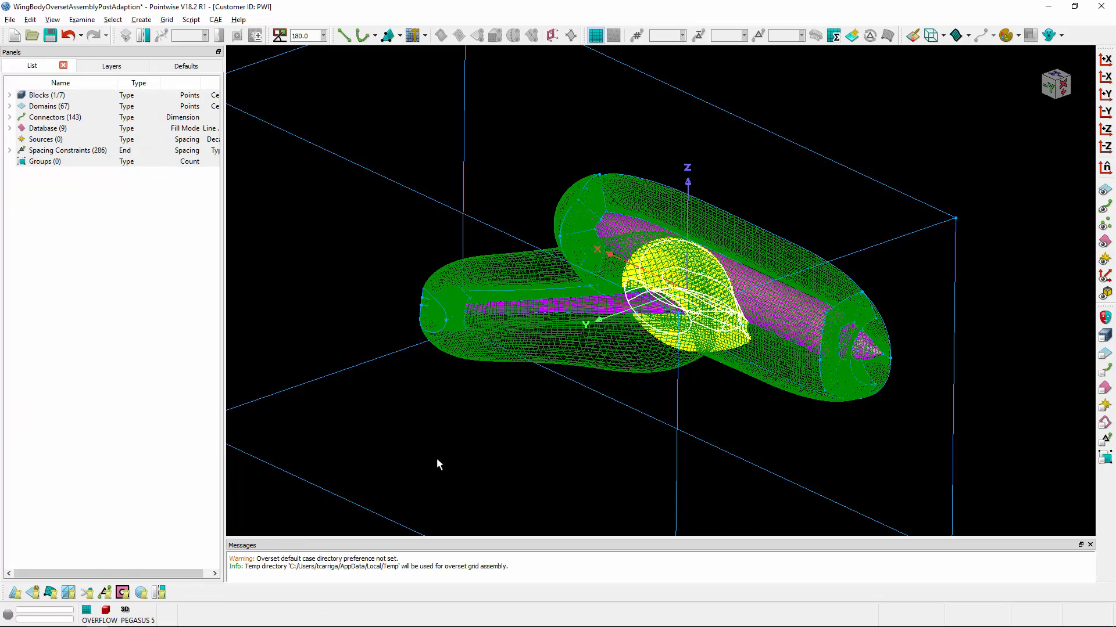
mouse_move(313, 83)
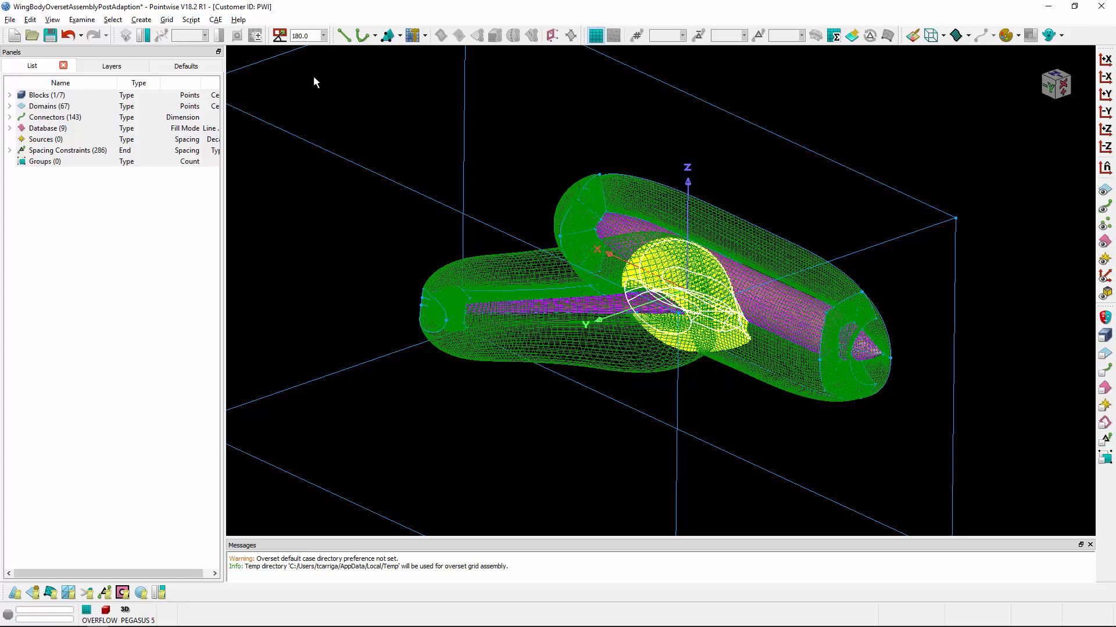
Open the Grid menu again with the wing-body overset mesh still loaded
click(167, 19)
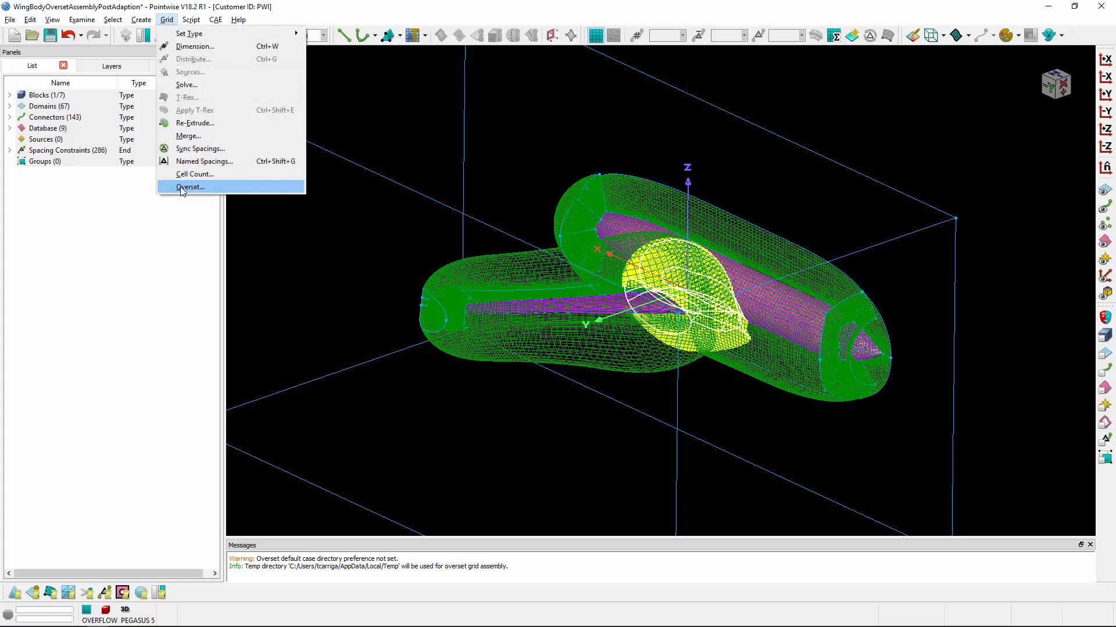
Reopen Grid > Overset, select the wing_collar row and turn on Fringe display
click(191, 187)
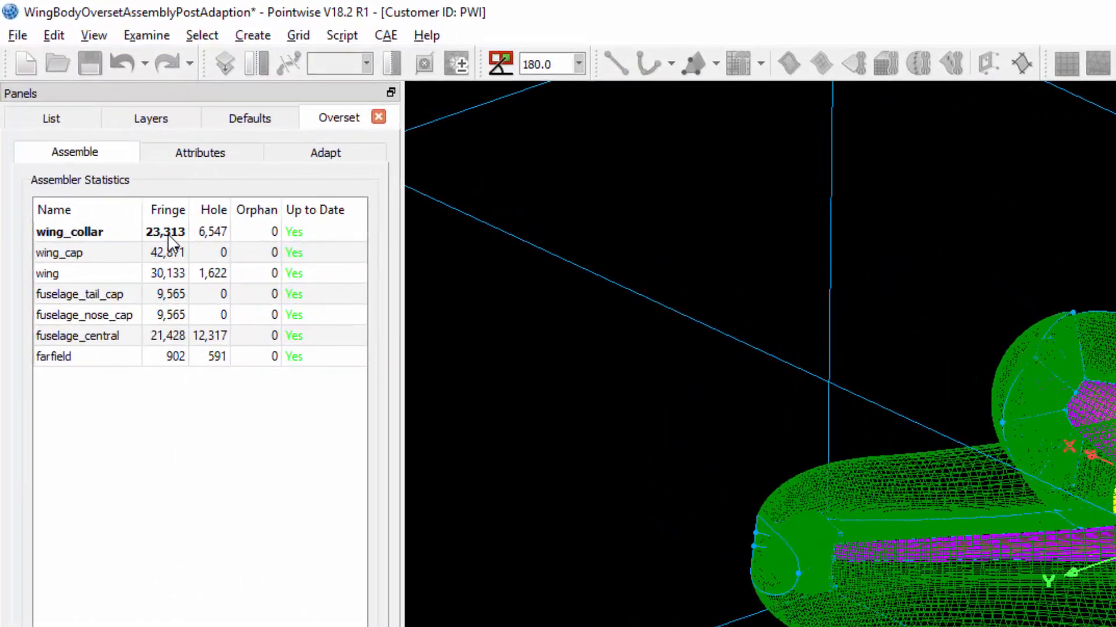
click(83, 314)
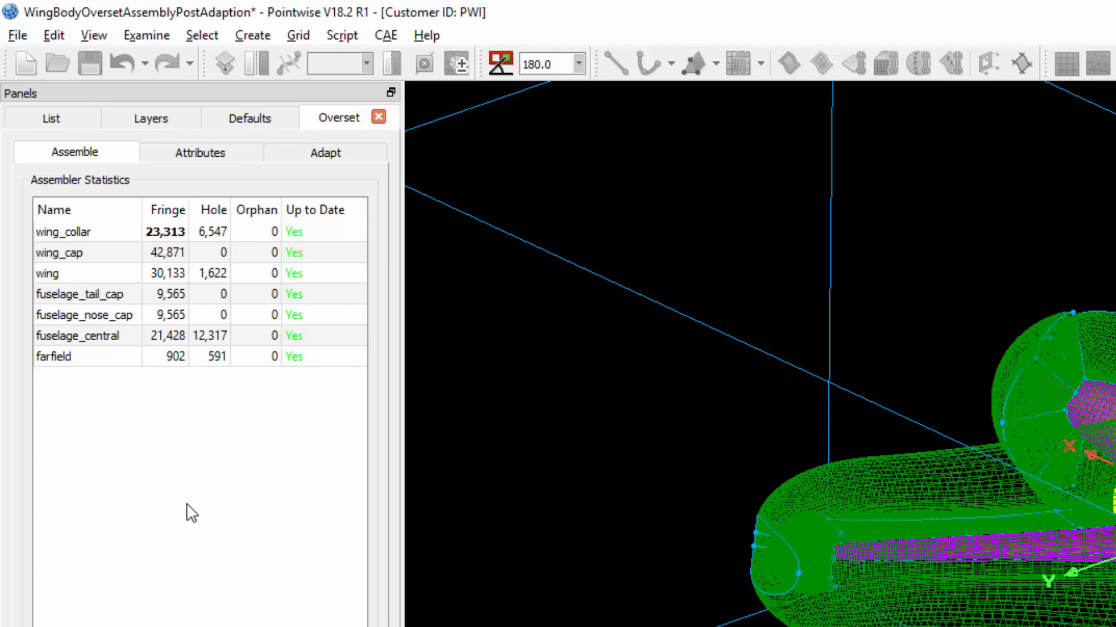
mouse_move(177, 426)
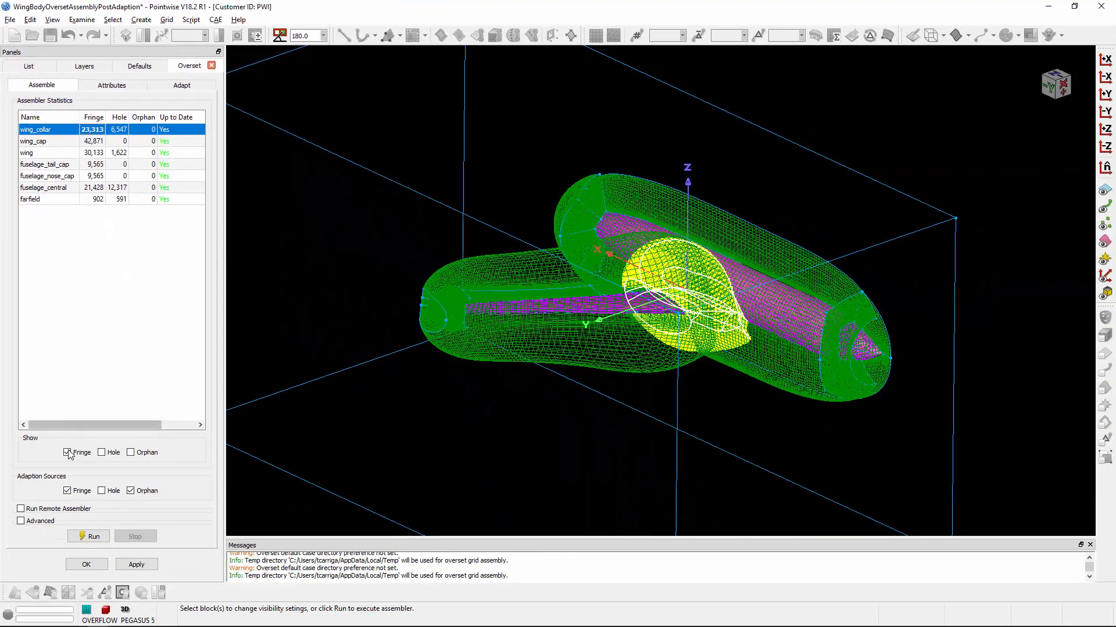
click(66, 452)
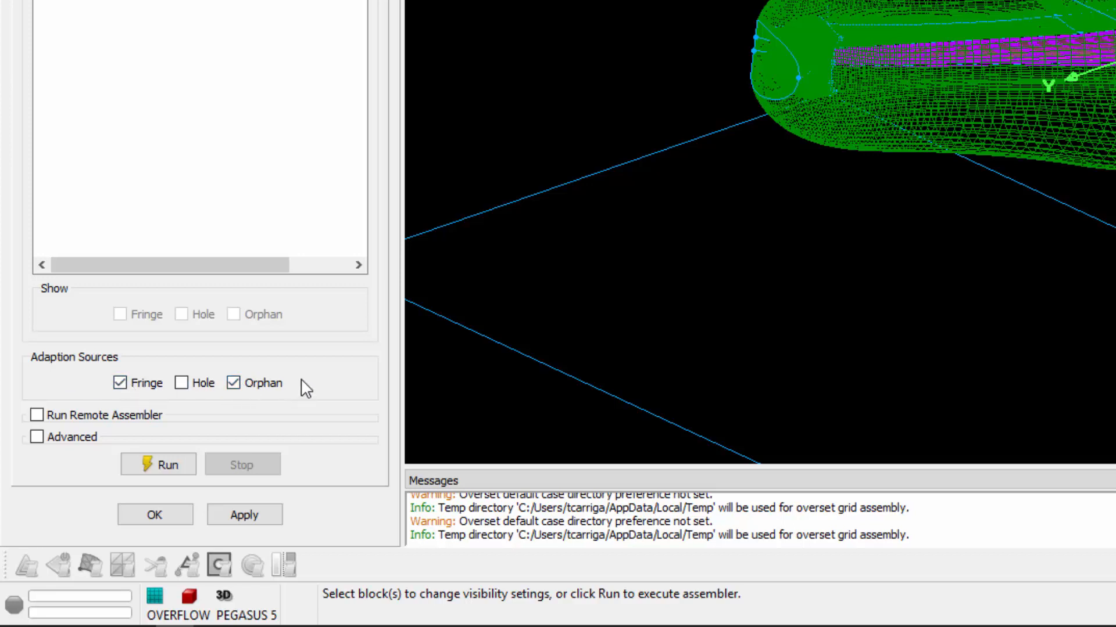
mouse_move(312, 368)
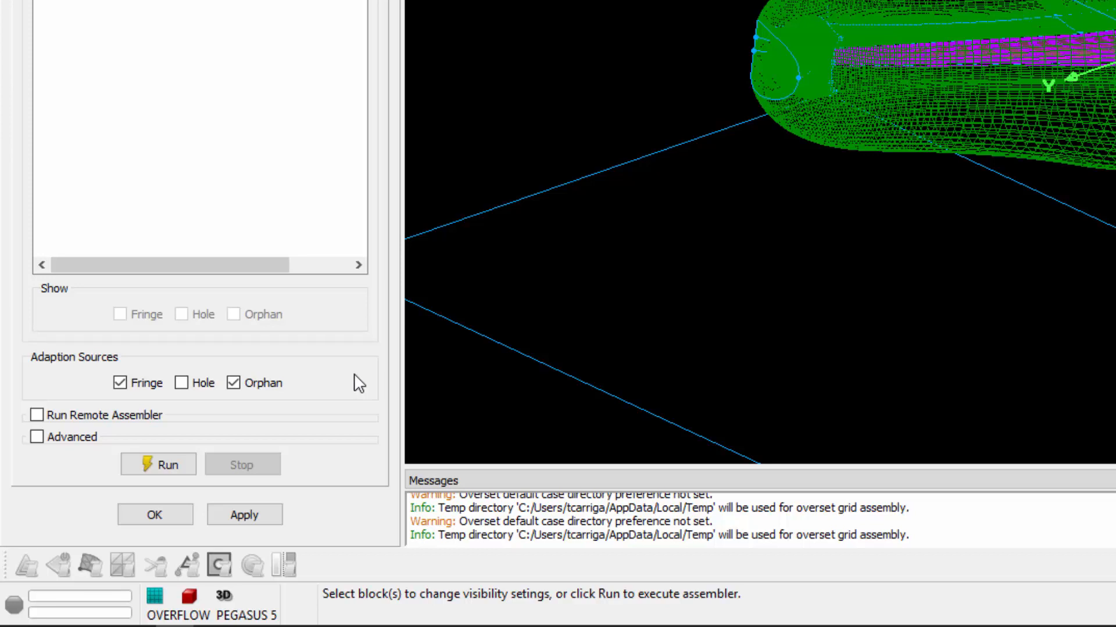
mouse_move(324, 389)
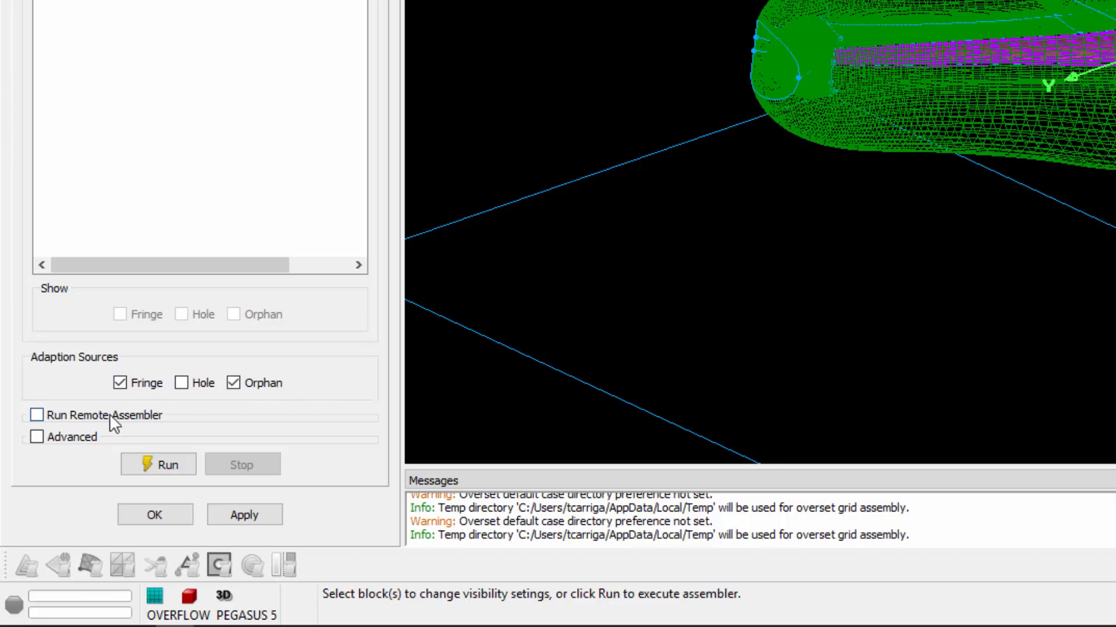
Enable Run Remote Assembler to view Host Name and Port, then disable it
click(37, 415)
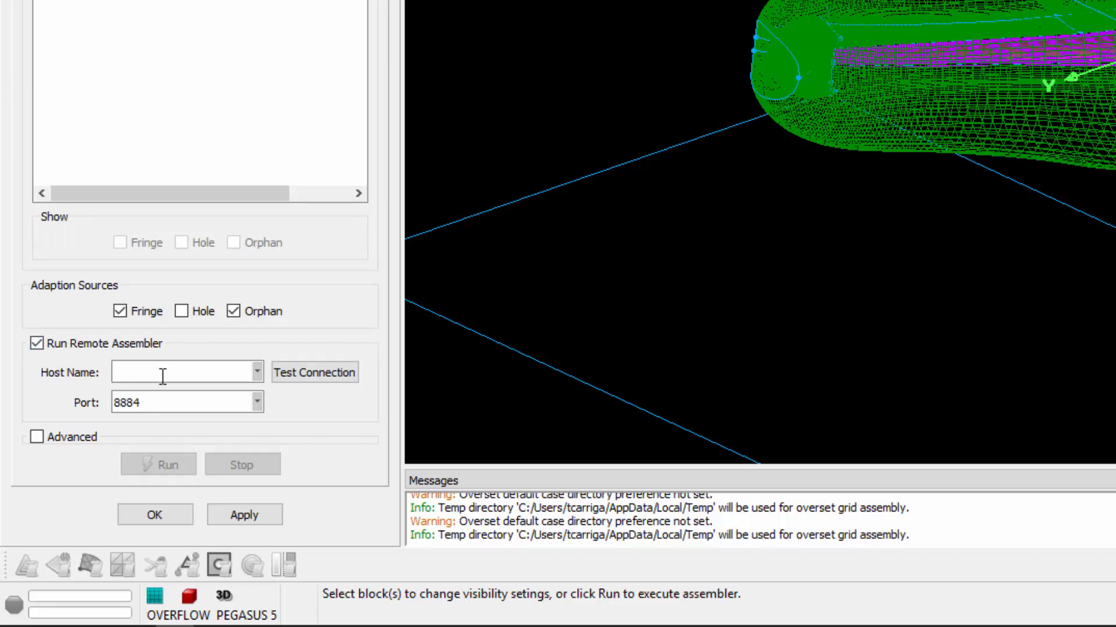
mouse_move(322, 405)
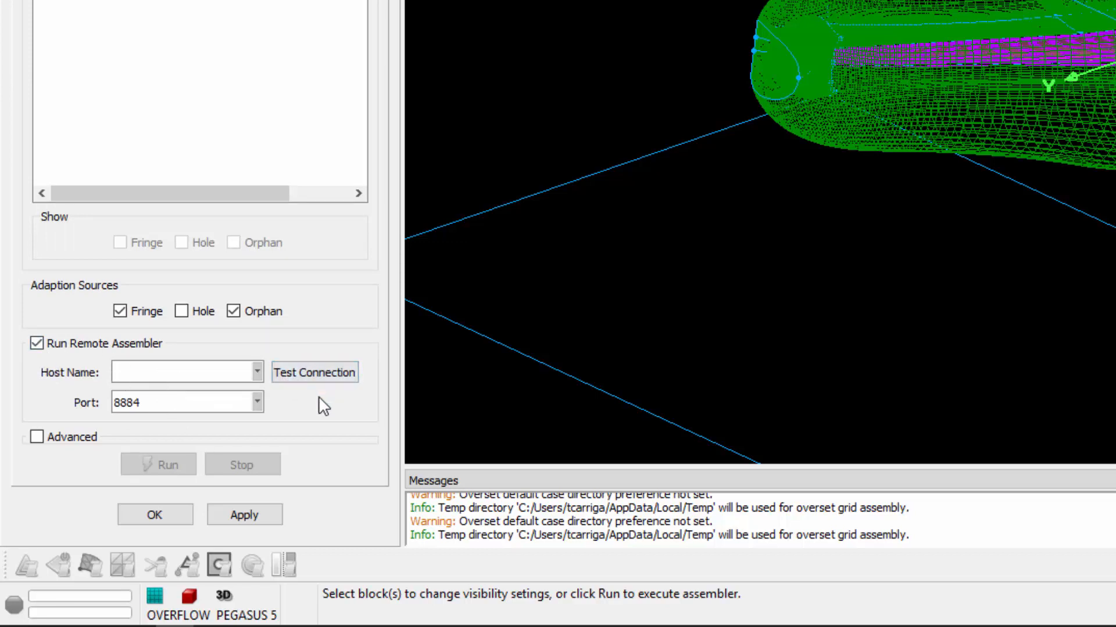
mouse_move(104, 358)
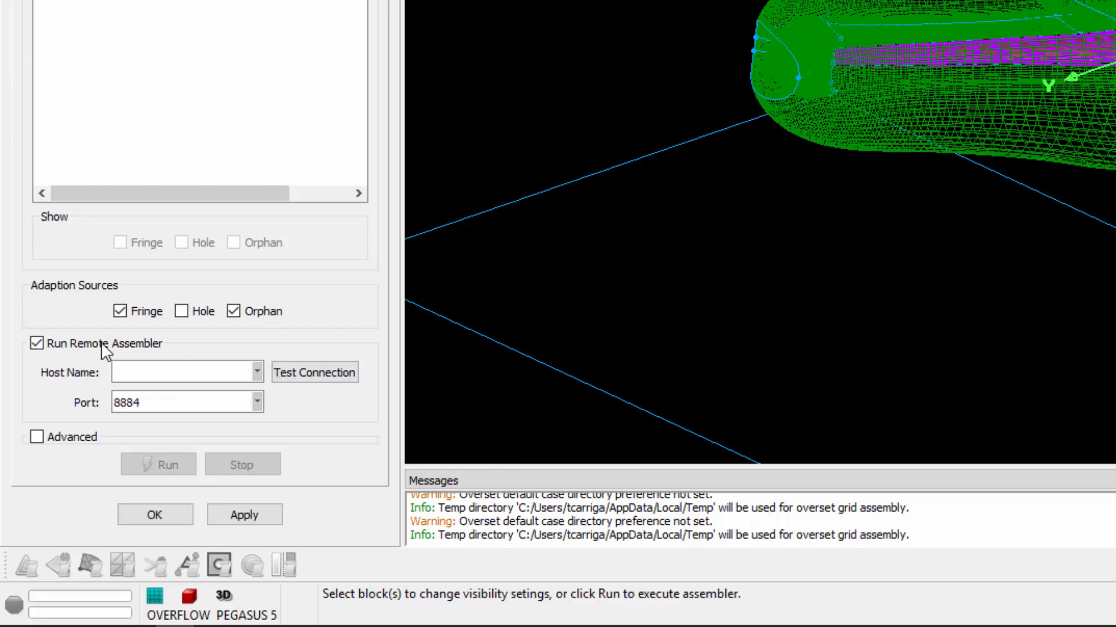
click(36, 341)
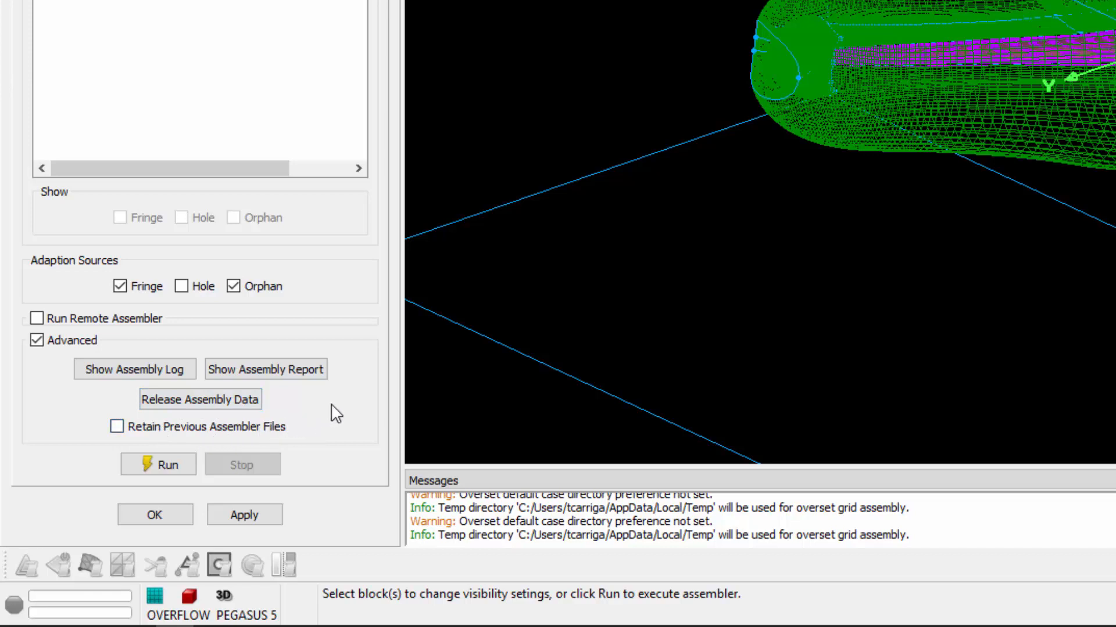
Untick Advanced to collapse the advanced assembler options
click(35, 339)
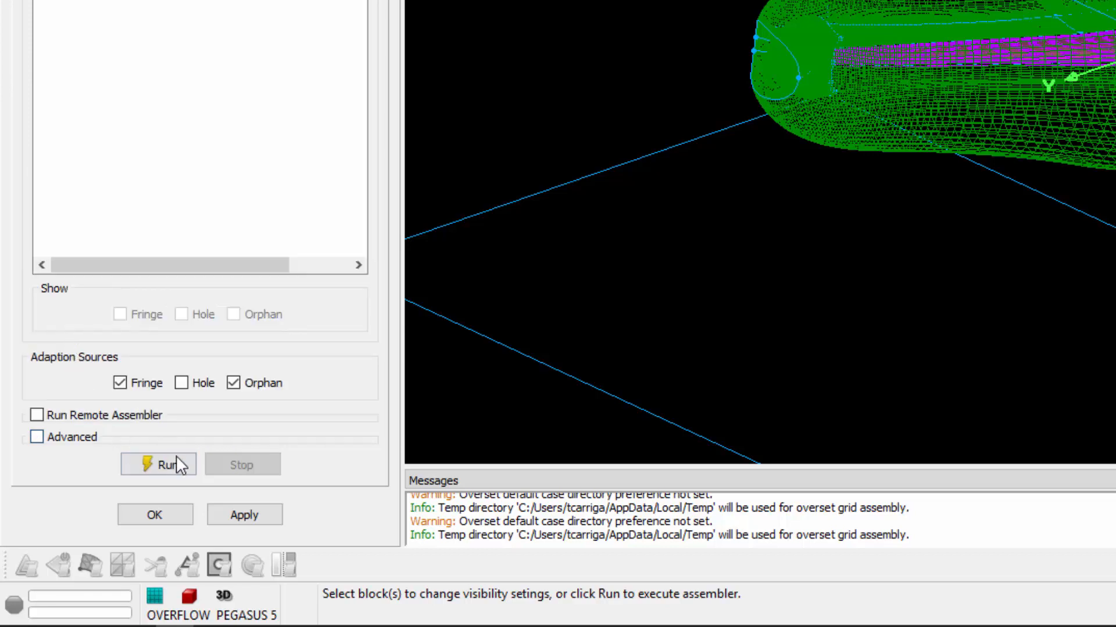
mouse_move(325, 437)
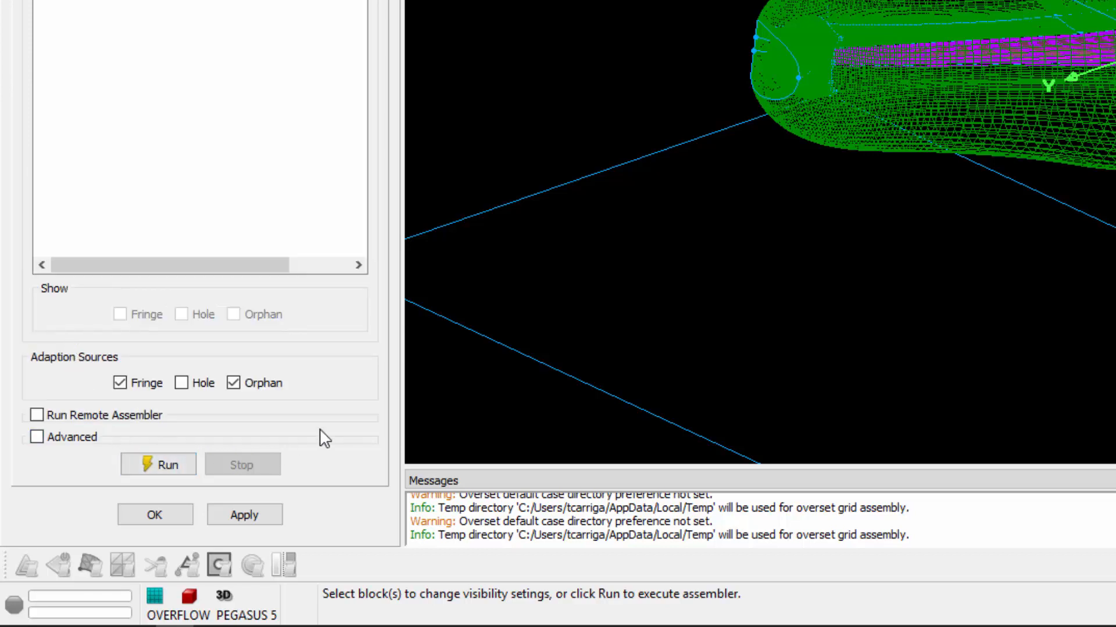